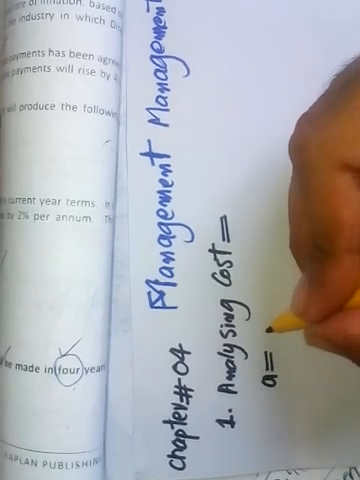
text(Cost Object=)
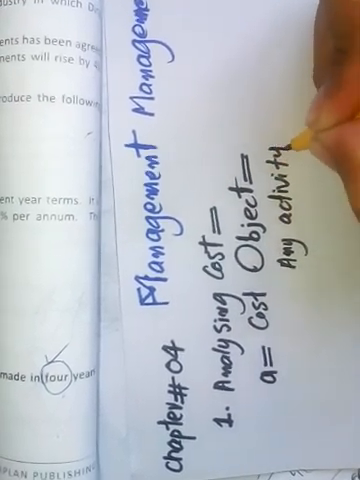
text(for which seprate)
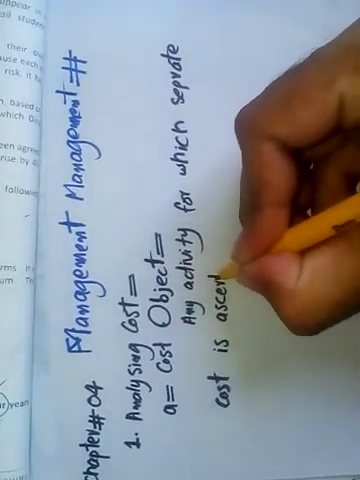
text(ascertain)
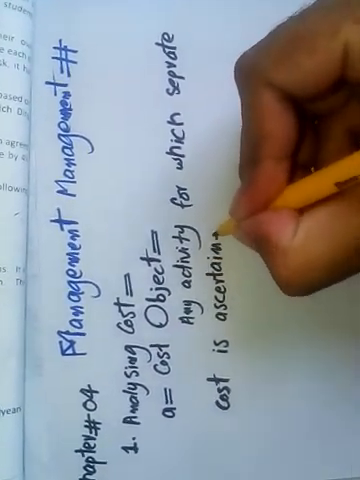
text(d)
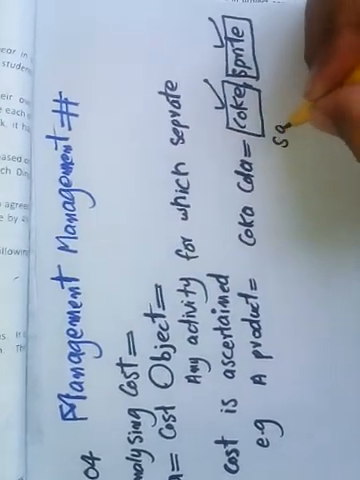
text(Samsung)
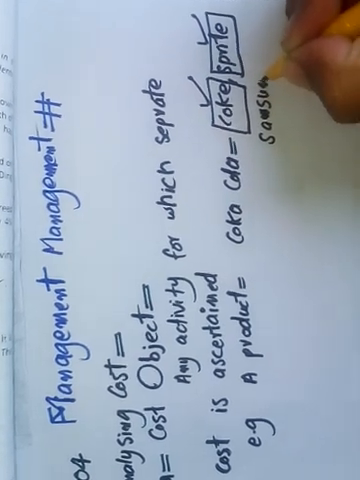
text(=)
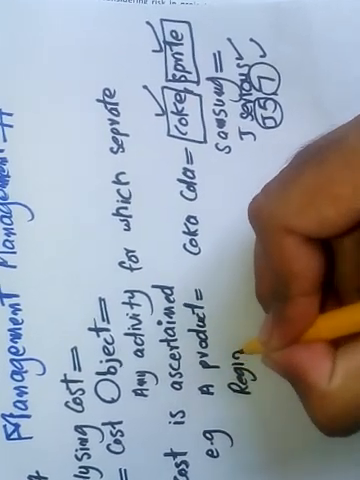
text(Regional office)
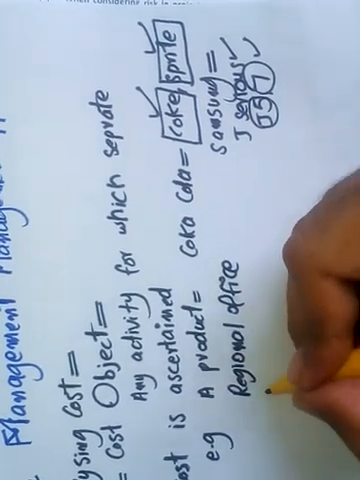
text(ZONG = → His regional)
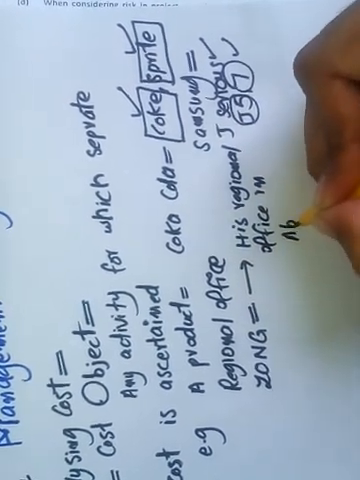
text(Abbottable)
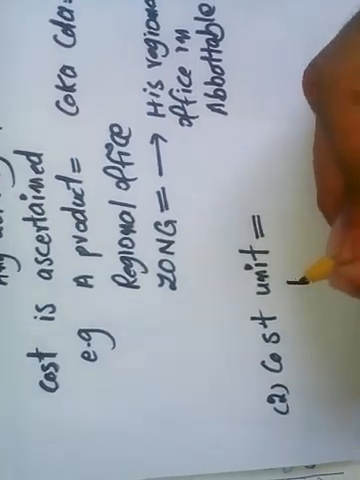
text(Prod)
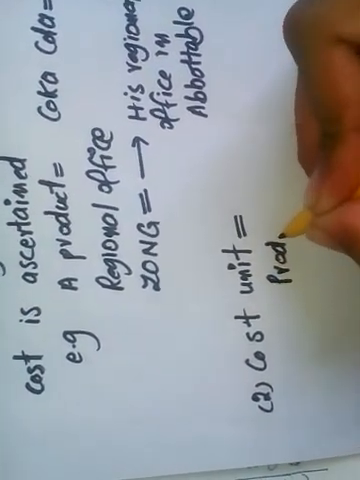
text(Produced)
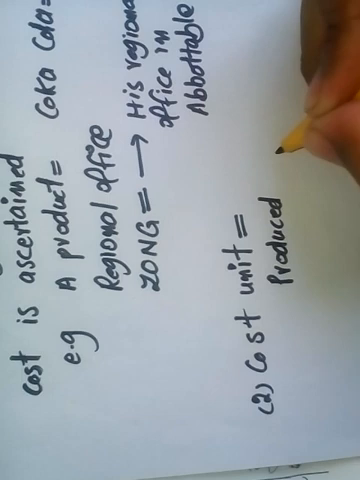
text(=)
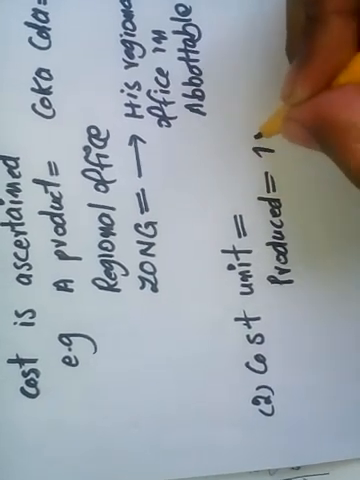
text(100 item)
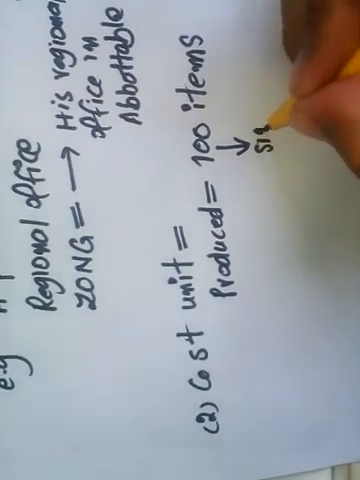
text(single ?)
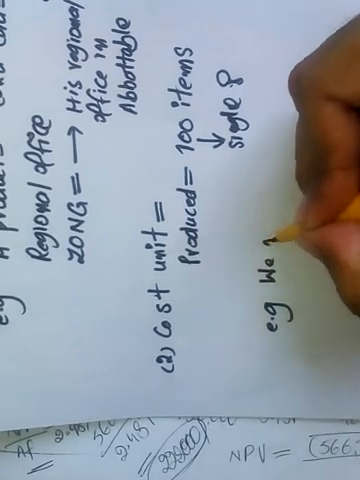
text(more)
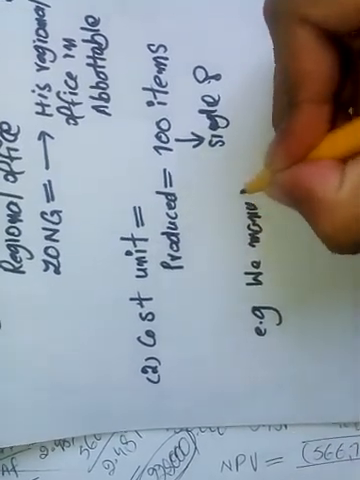
text(manufactured)
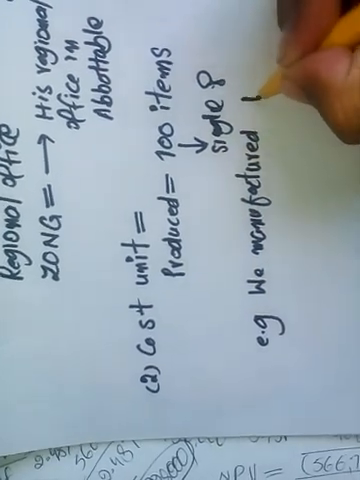
text(1000 chair)
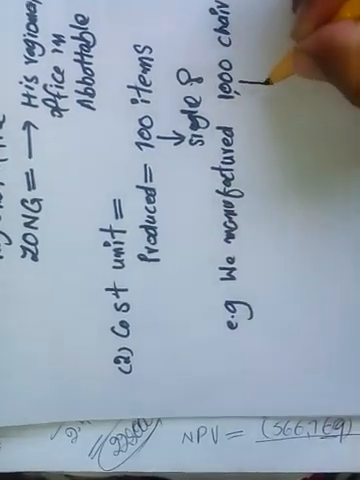
text(s)
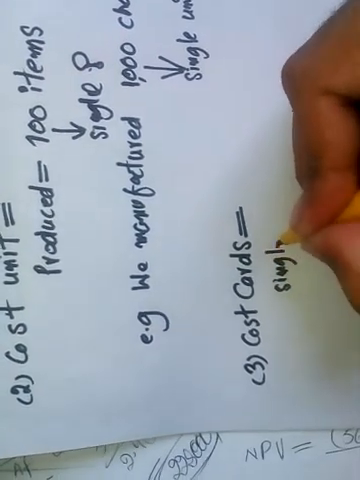
text(single uni!)
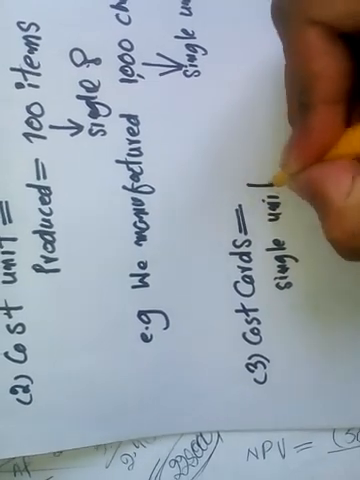
text(com)
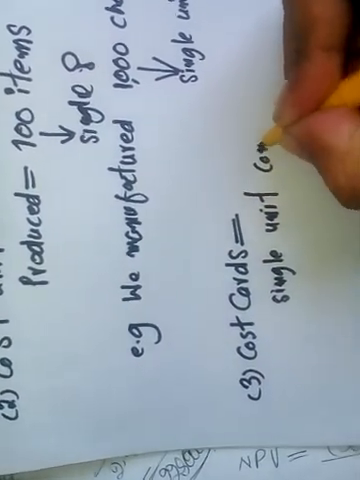
text(comprises of)
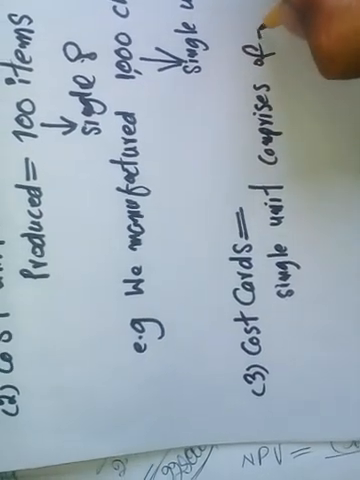
text(Mo)
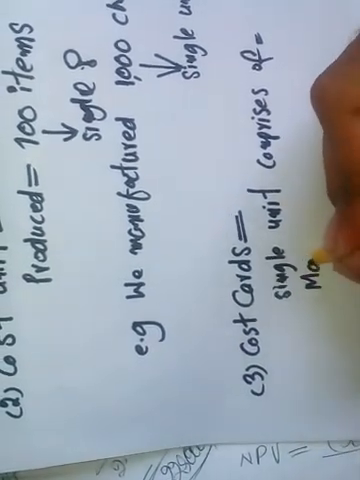
text(Materia)
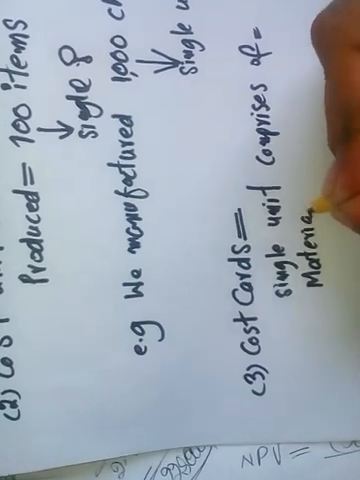